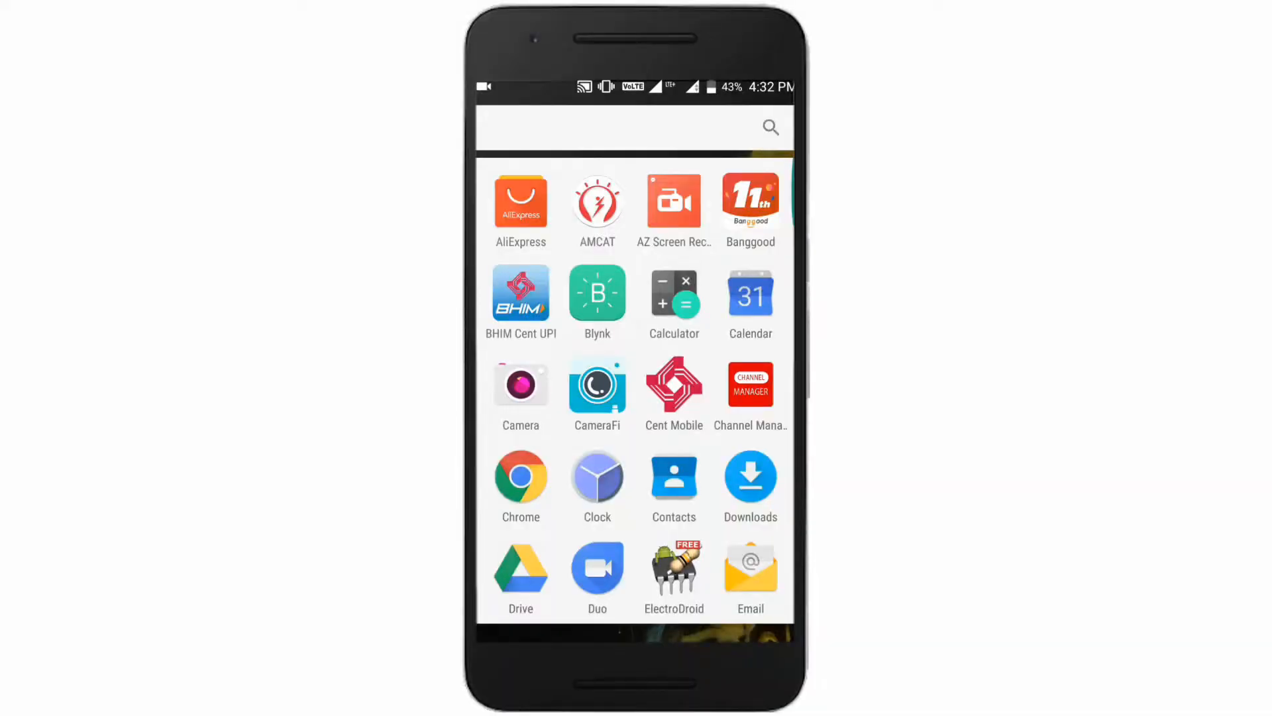
- Launch Blynk and create the 'RGB LED strip' project for a NodeMCU over WiFi
click(597, 292)
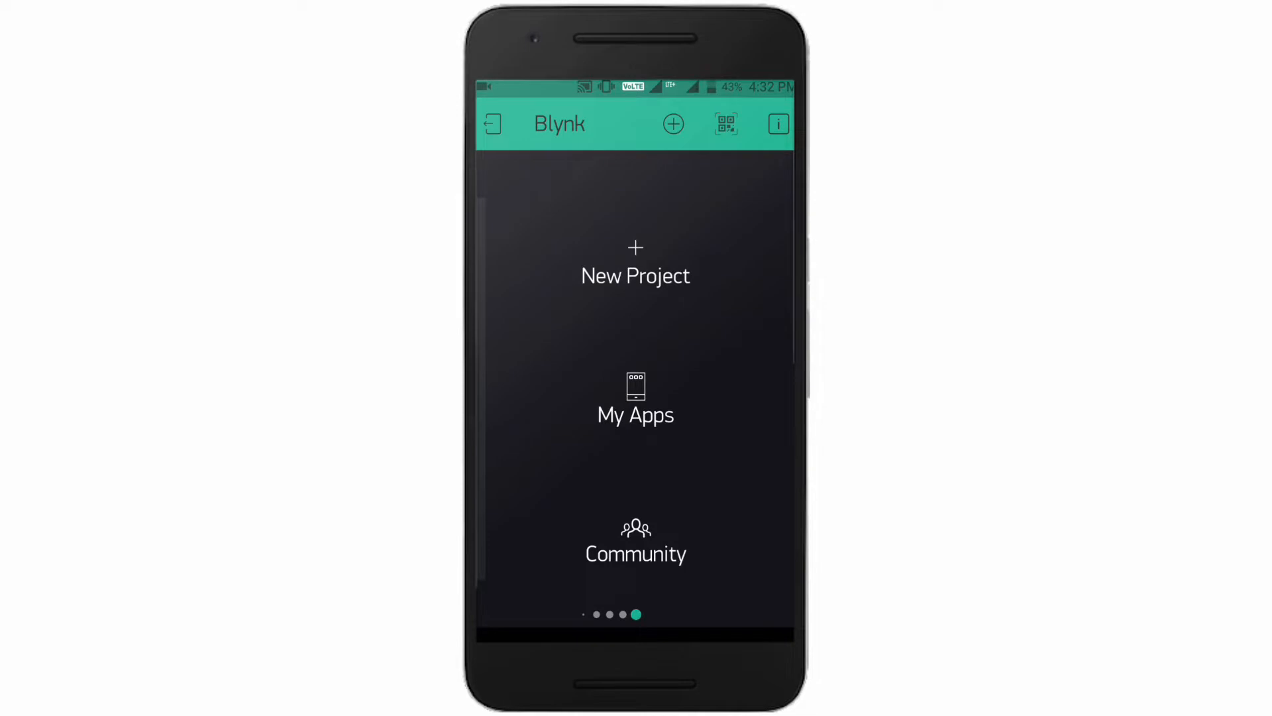
click(635, 268)
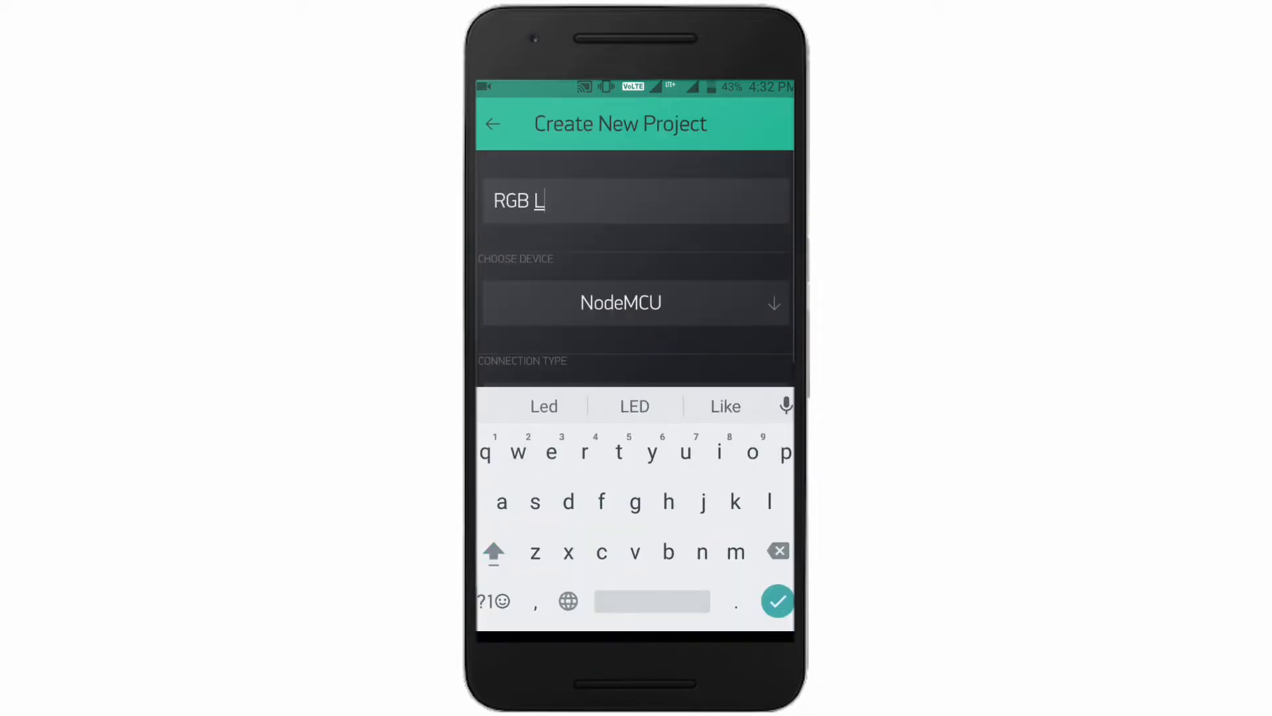
click(620, 302)
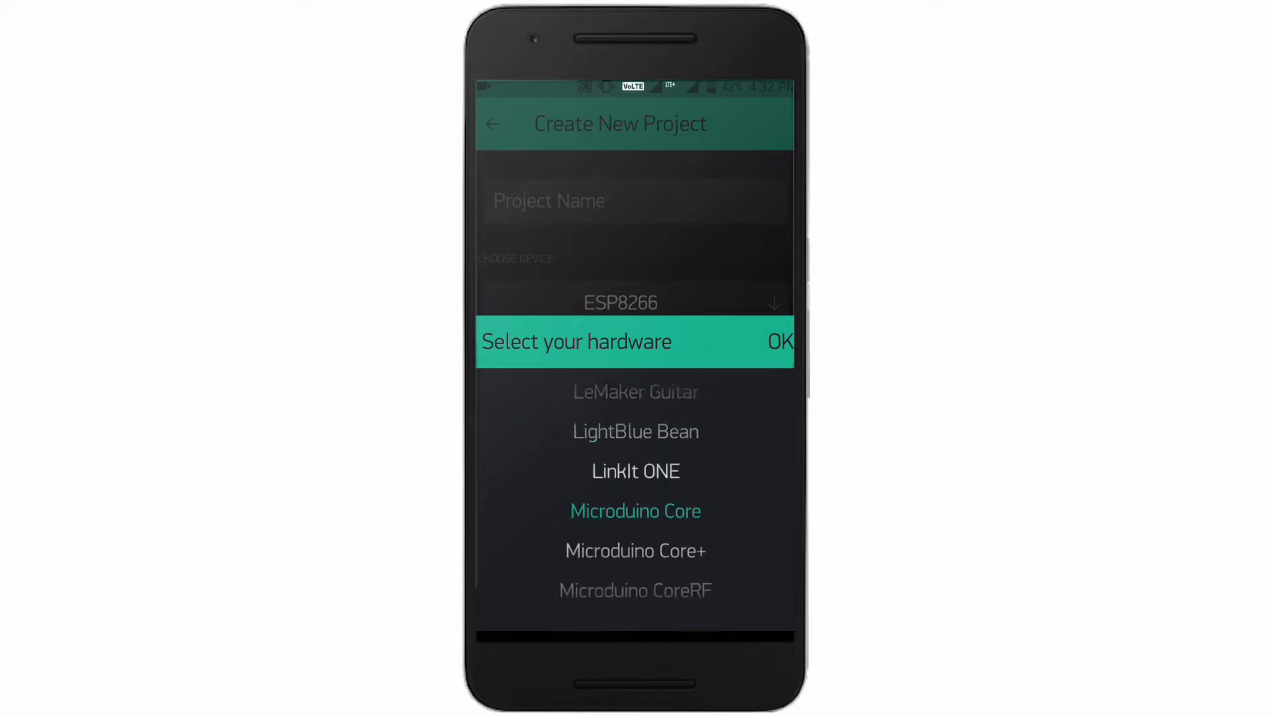
scroll(down, 3)
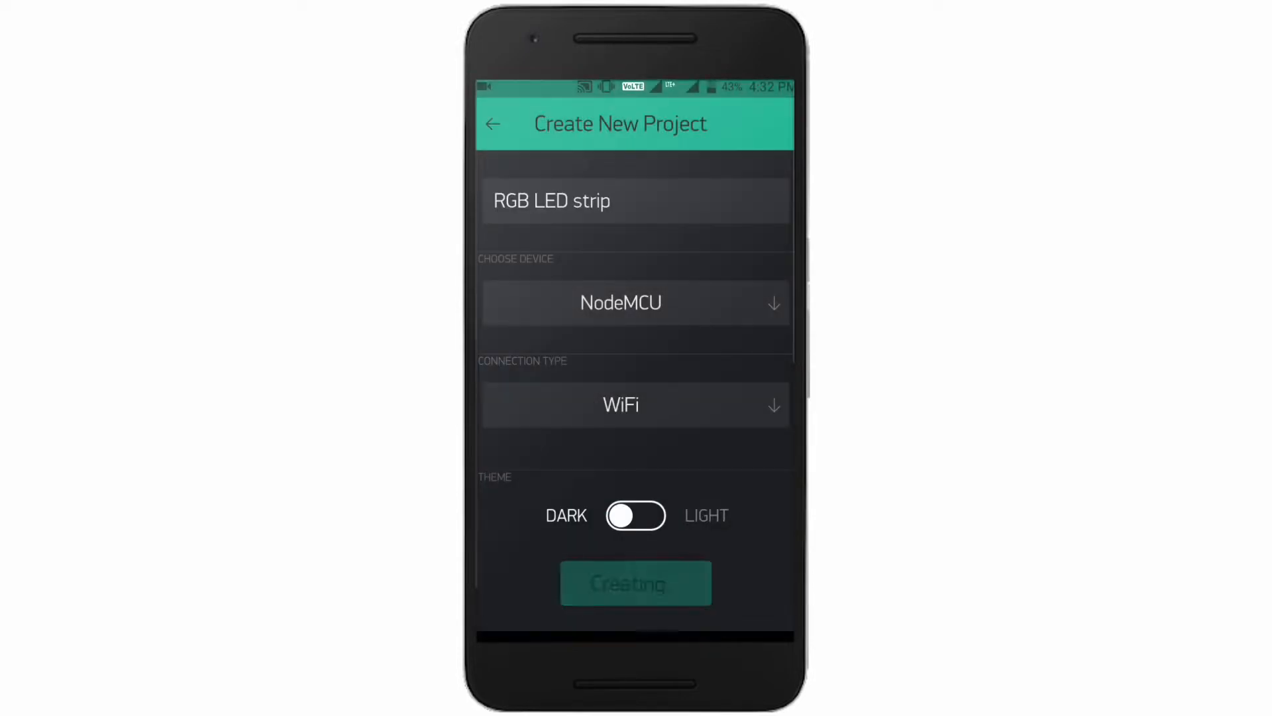
click(636, 584)
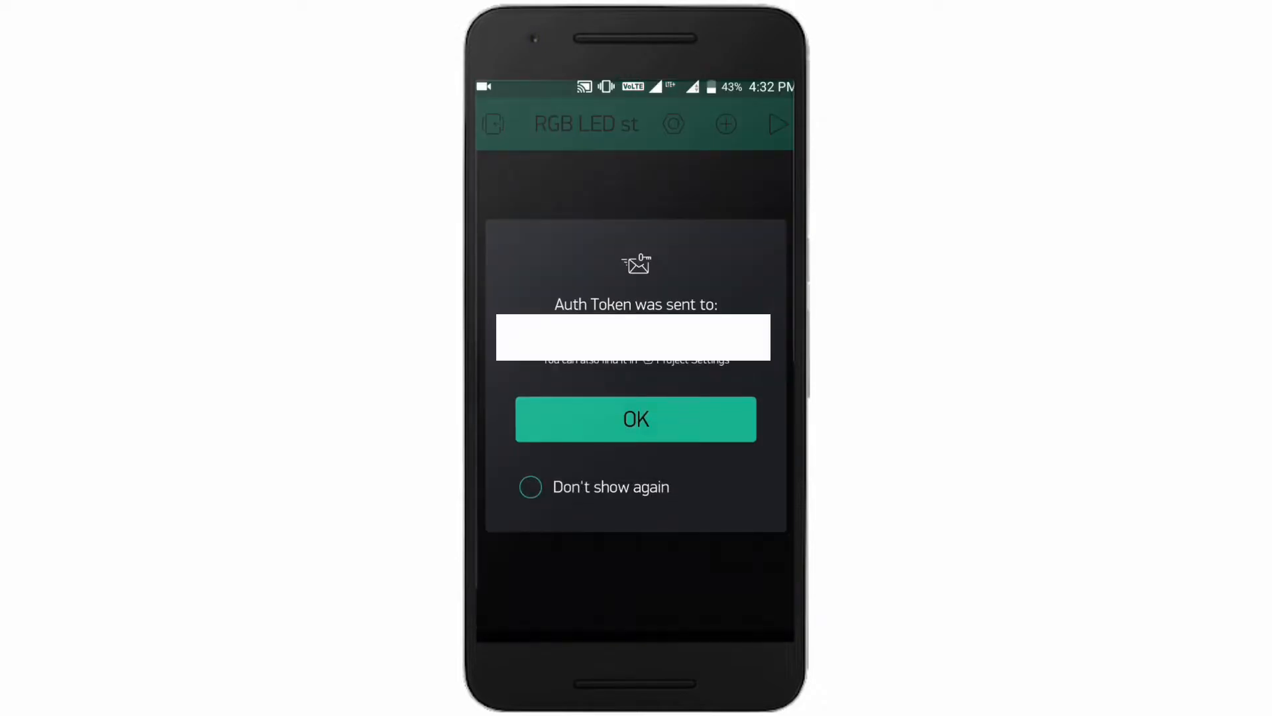
- Dismiss the auth token notice and switch the vertical slider's output pin from D0 to D1
click(635, 419)
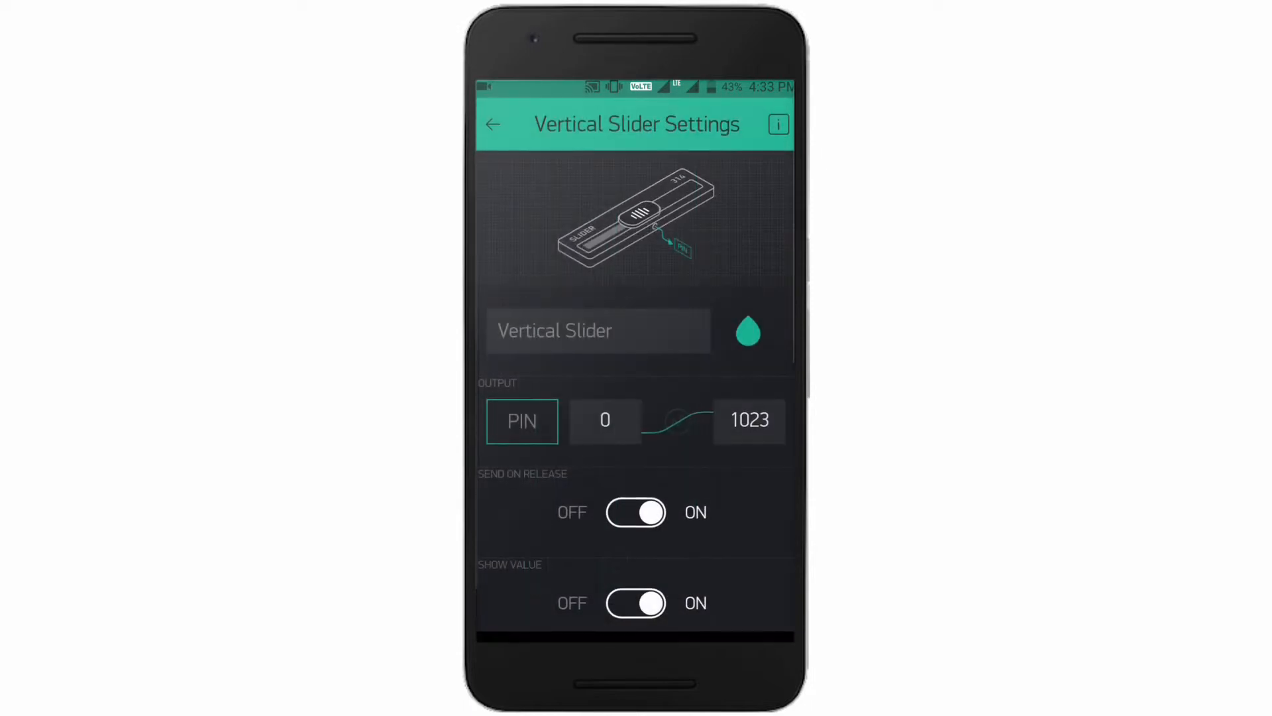
click(522, 421)
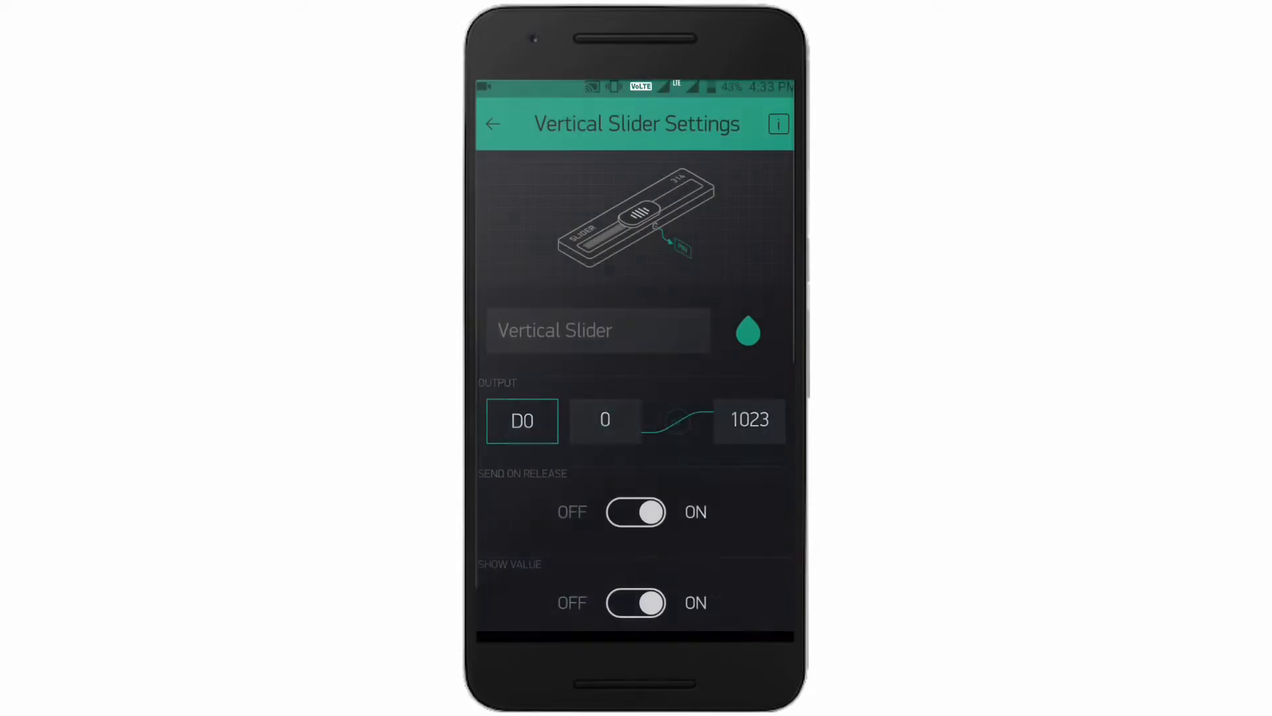
click(493, 124)
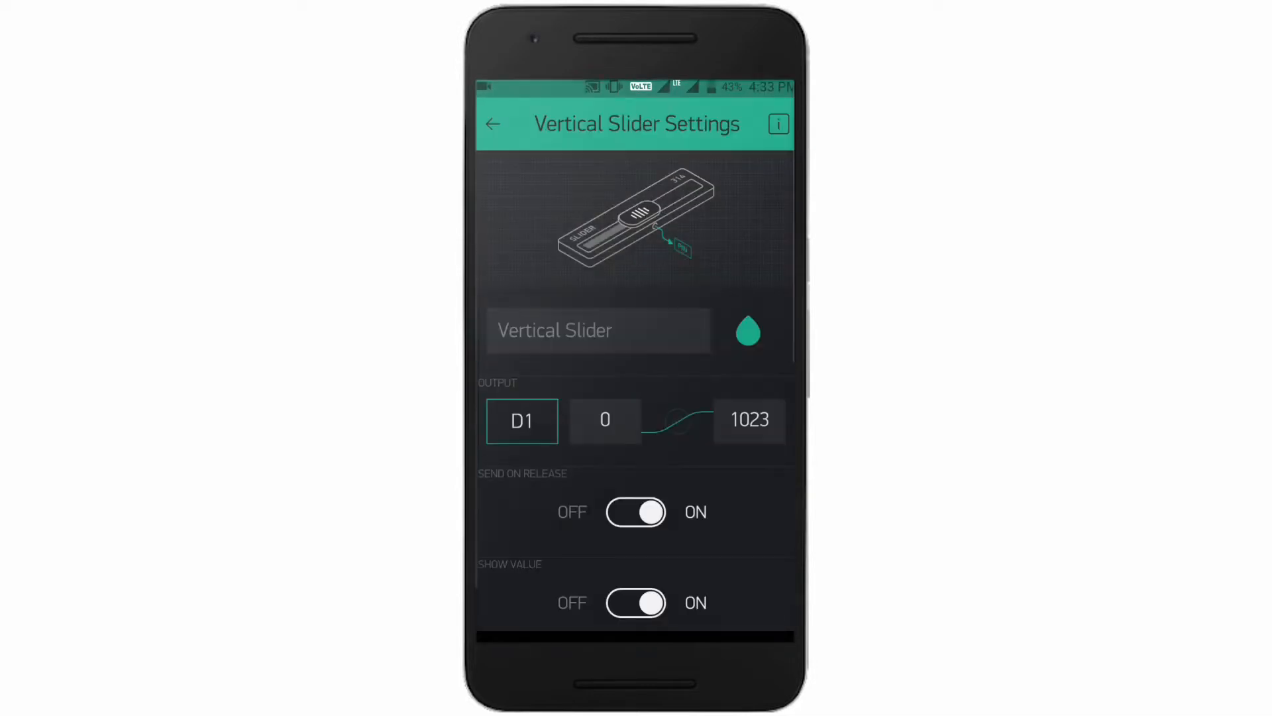
click(522, 421)
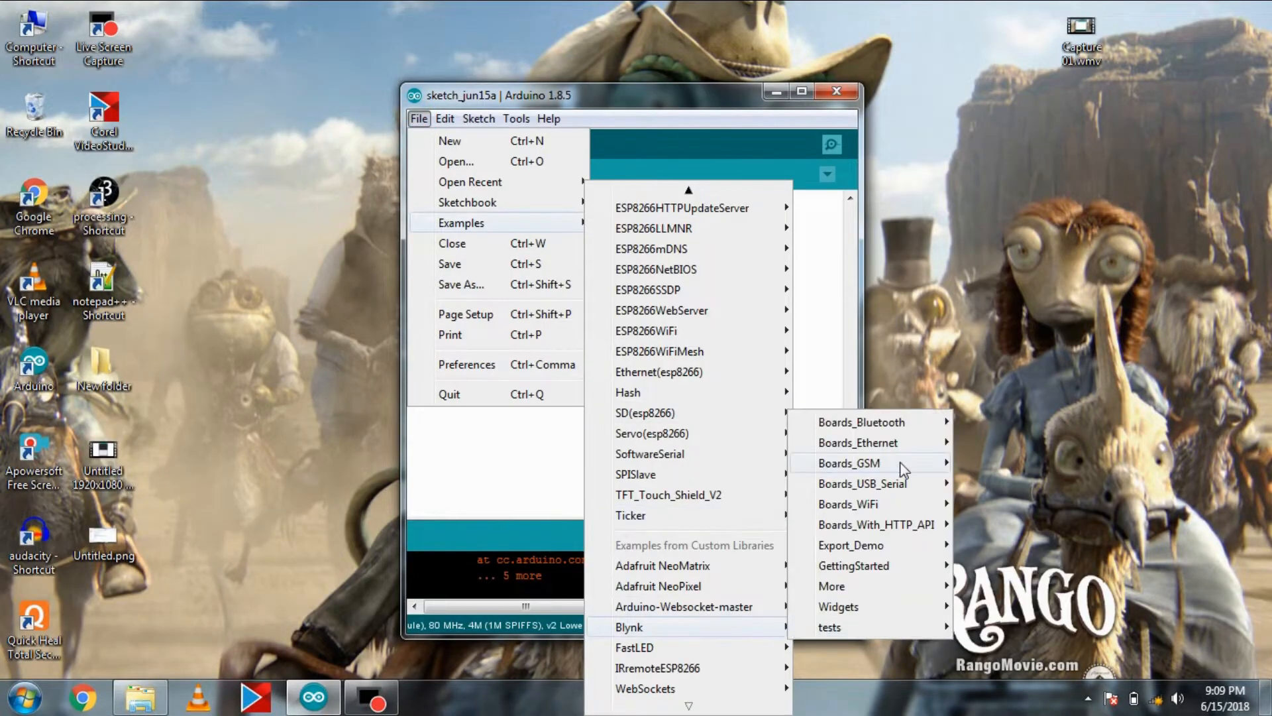
mouse_move(916, 545)
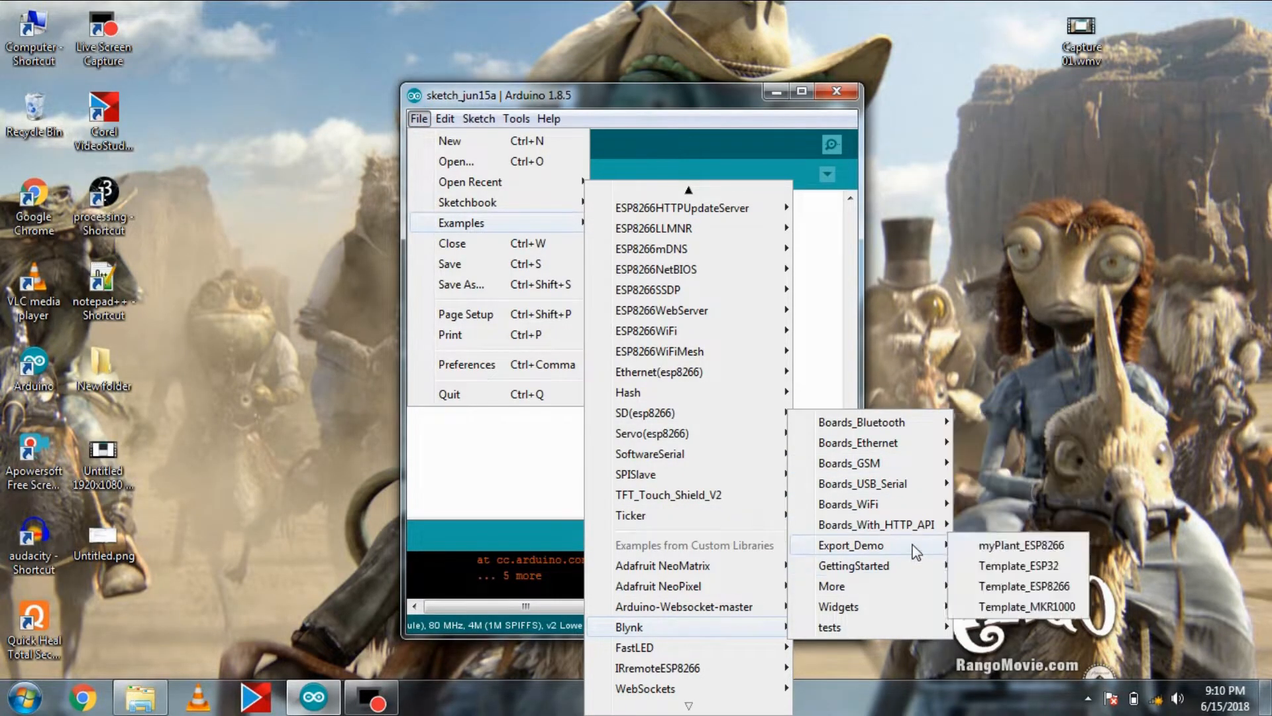
mouse_move(862, 505)
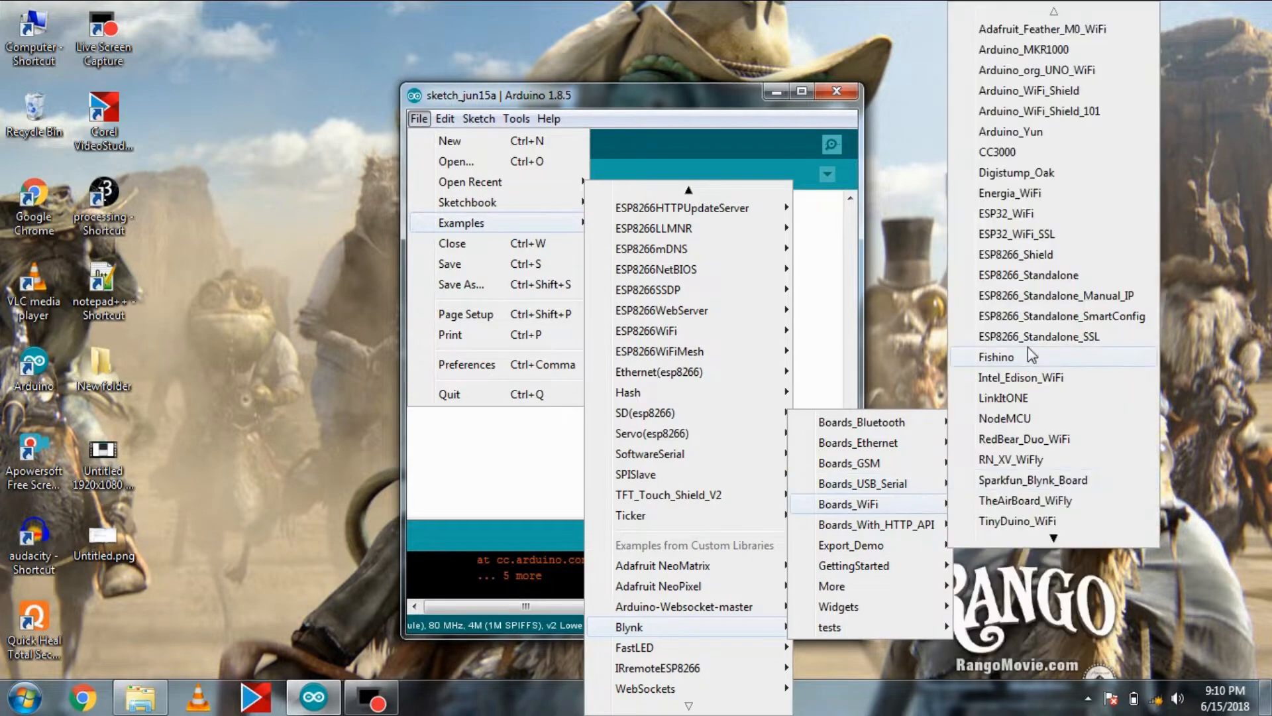
click(1029, 275)
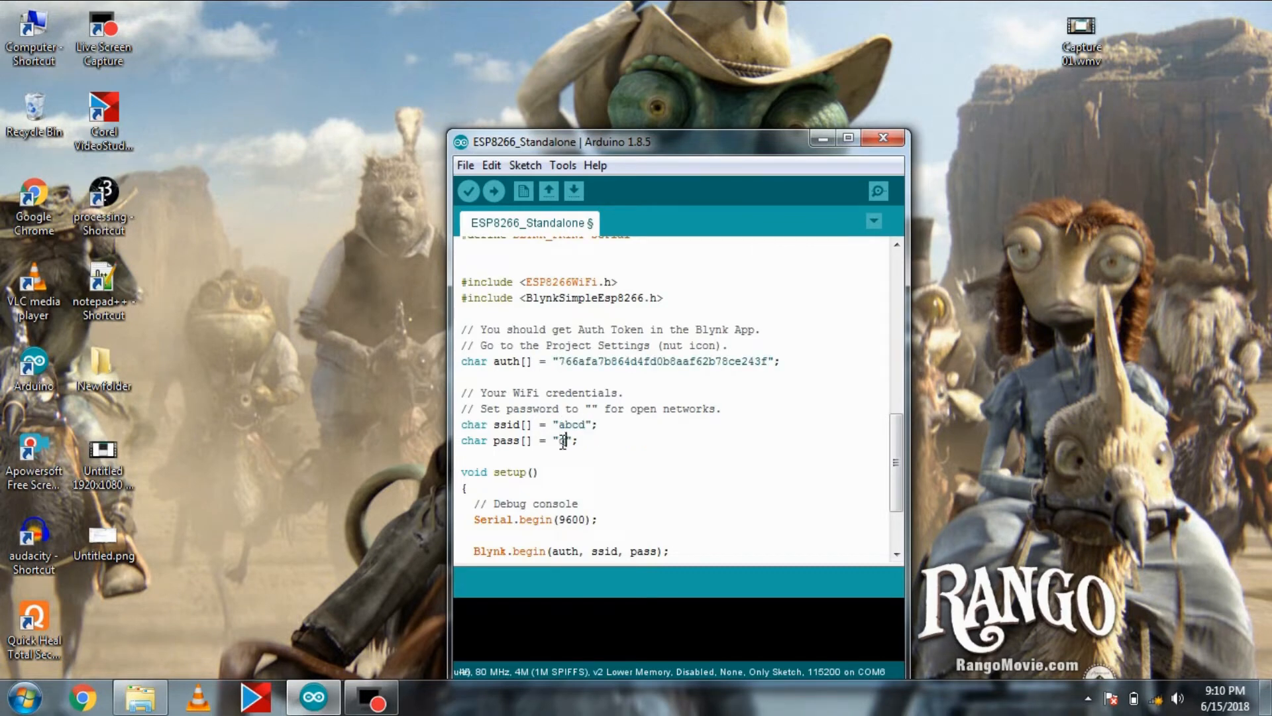
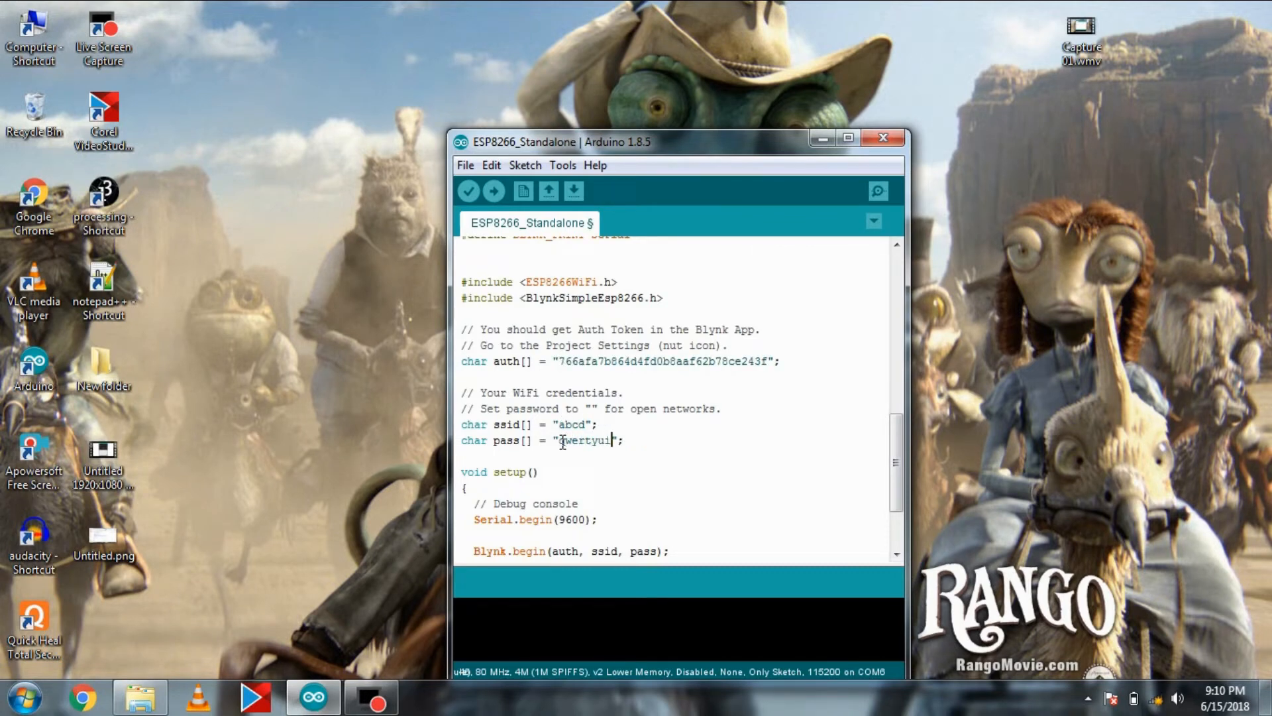
mouse_move(496, 191)
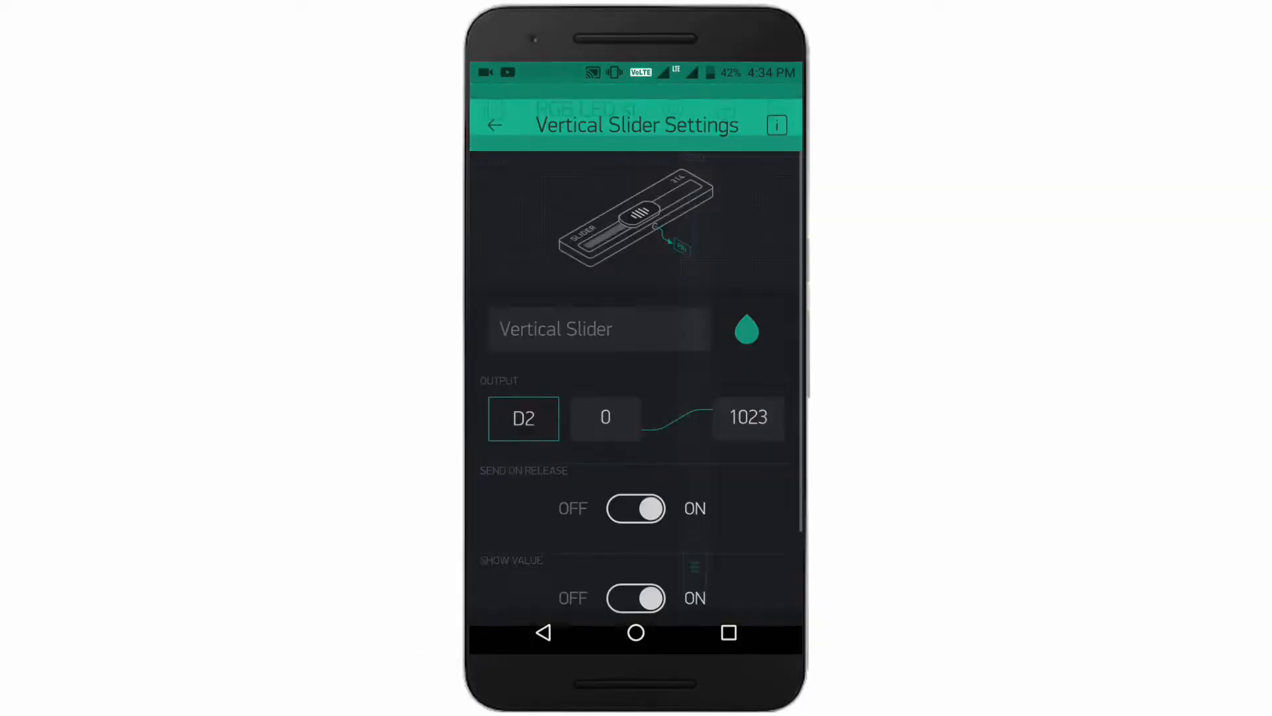
- Add a zeRGBa widget with red, green, blue on D0, D1, D2 and red maximum 1023
click(495, 126)
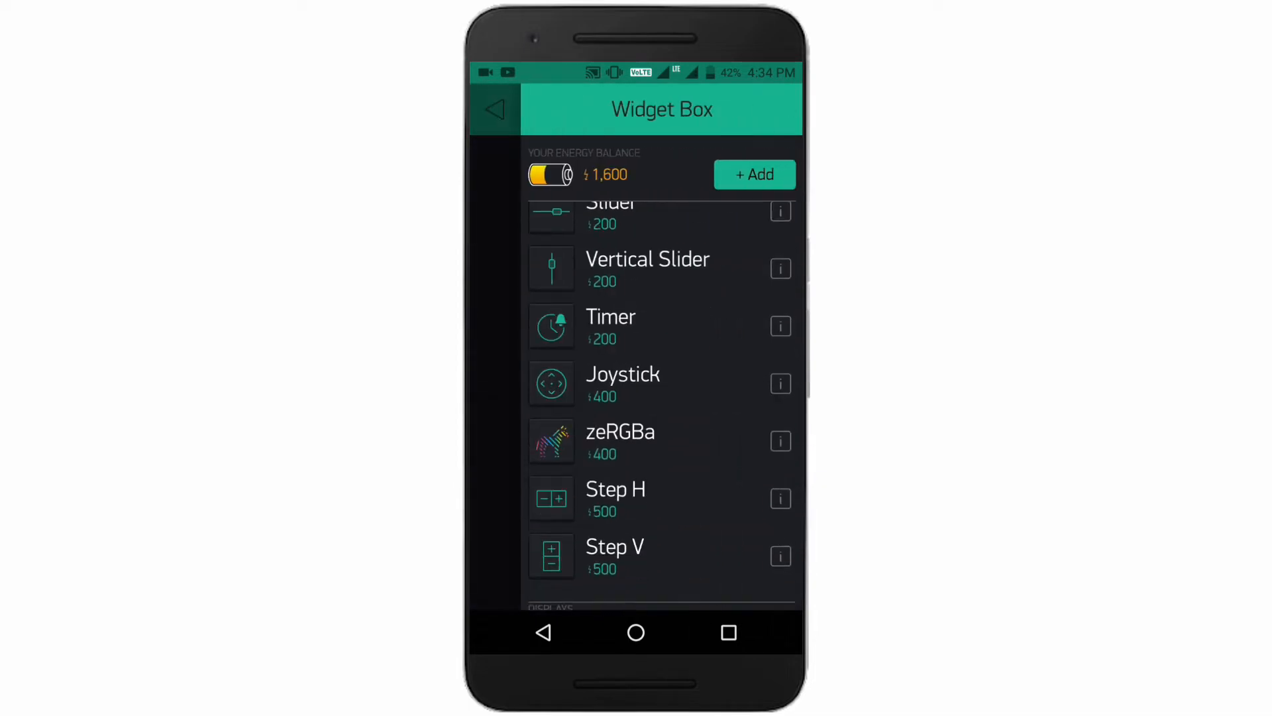
click(620, 441)
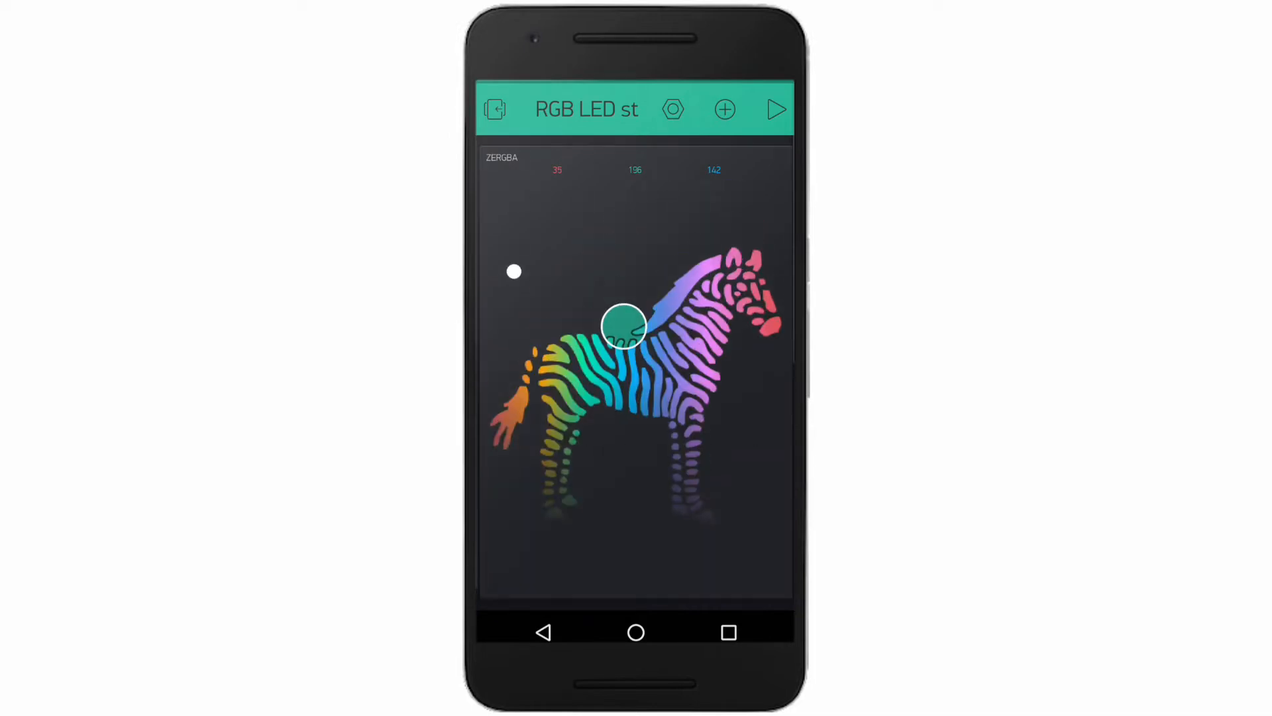
click(673, 109)
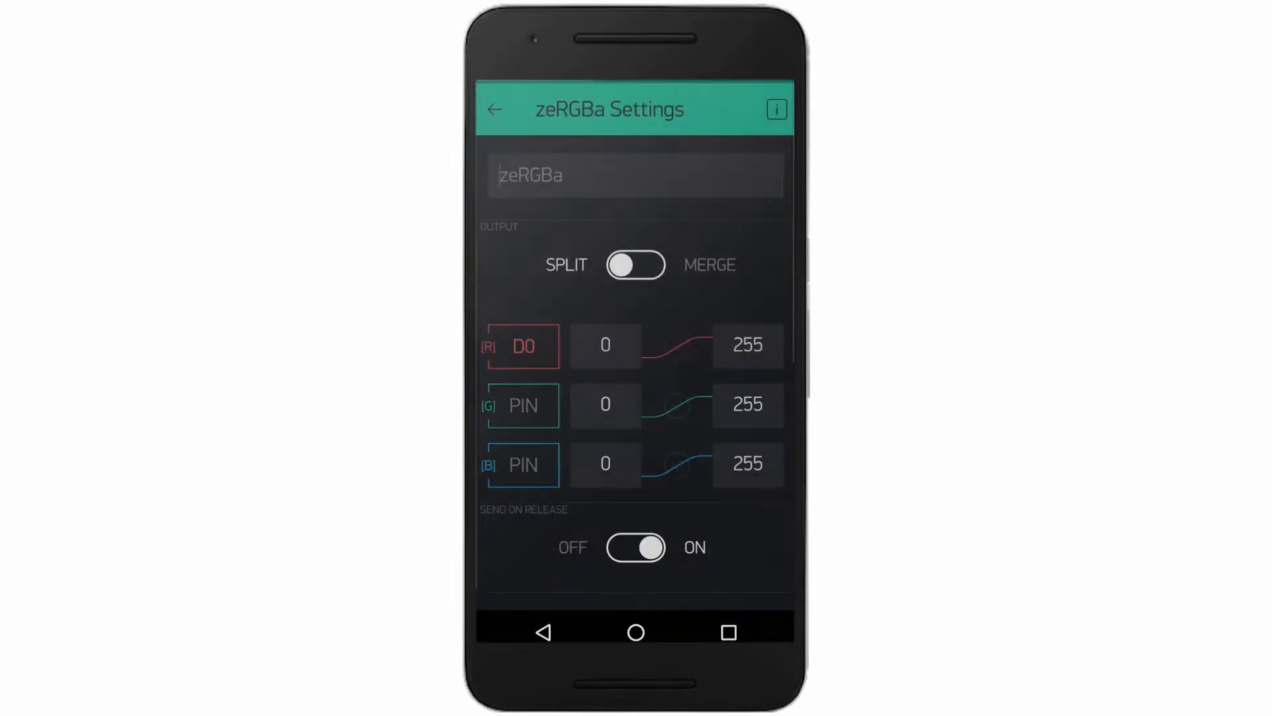
click(522, 405)
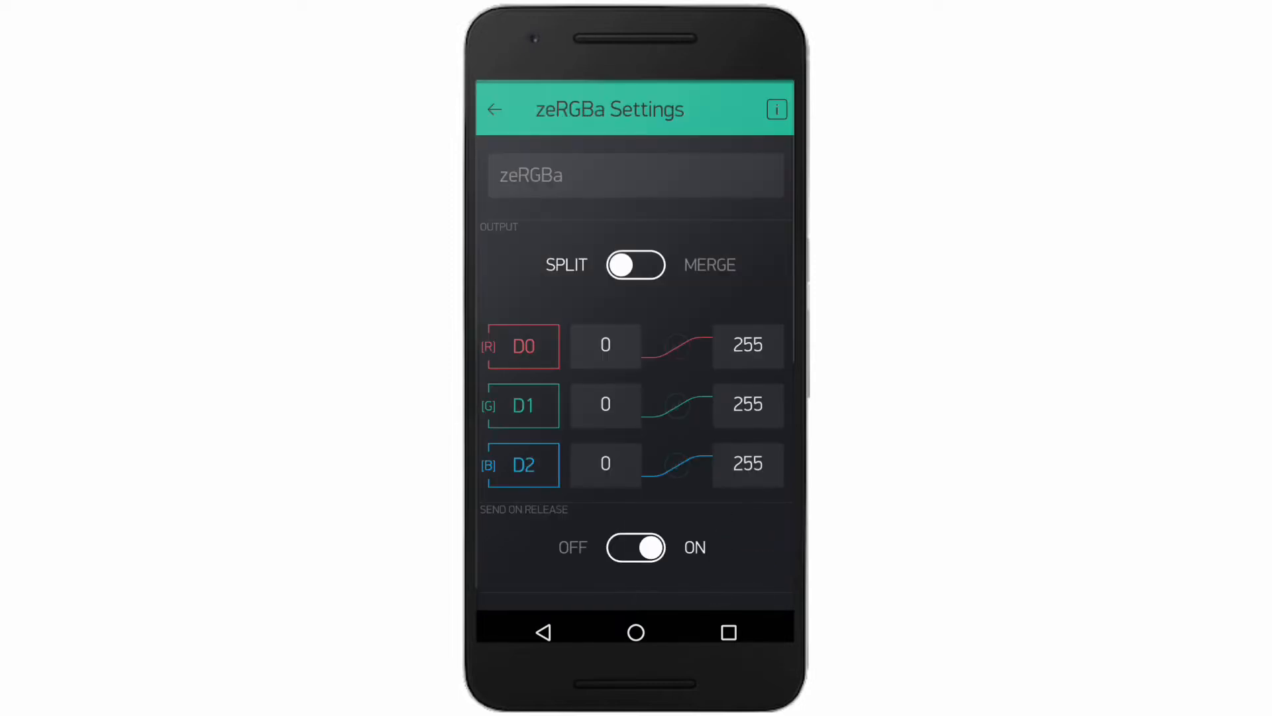
click(748, 345)
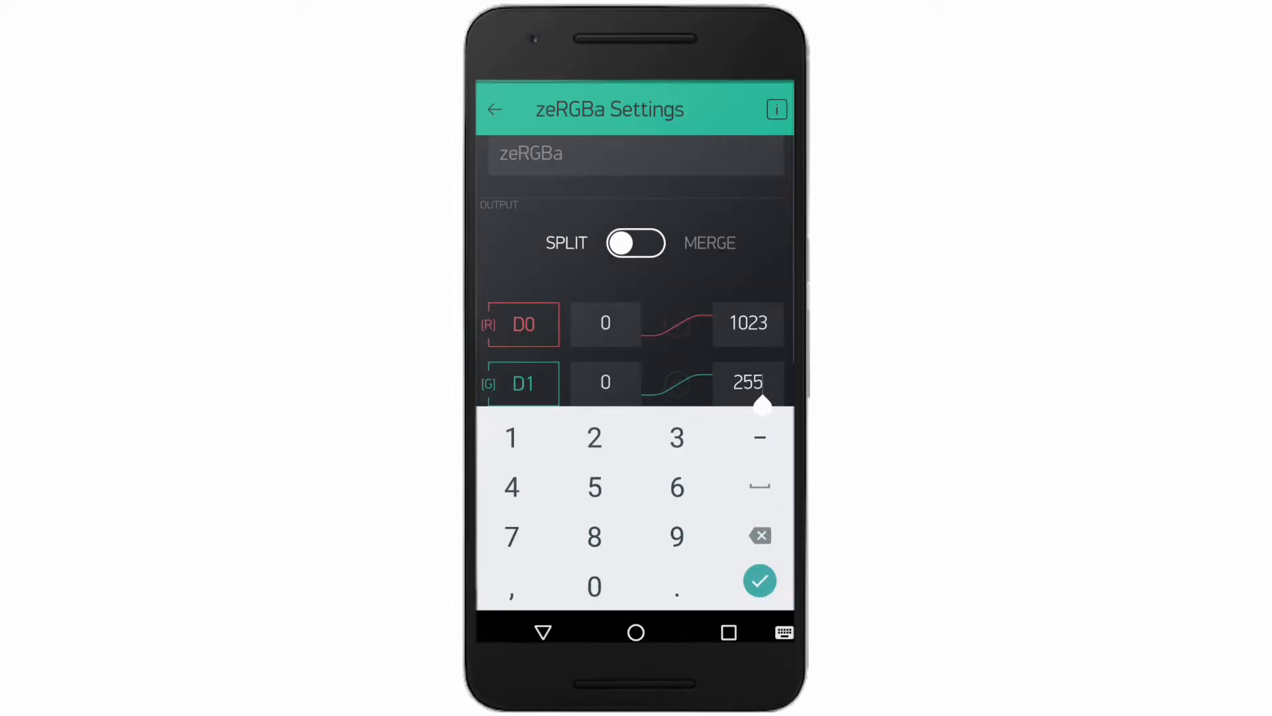